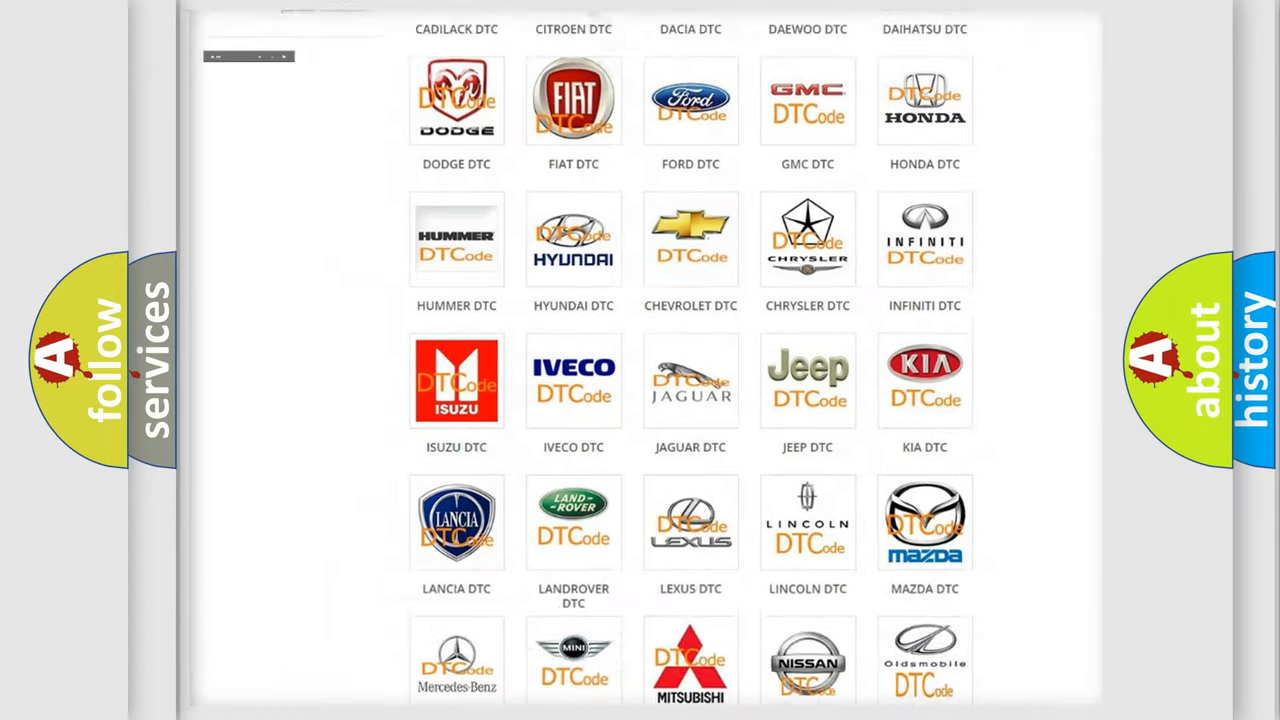
# Choose LEXUS DTC from the category grid and browse its code subcategories to C1235:35
pyautogui.scroll(3)
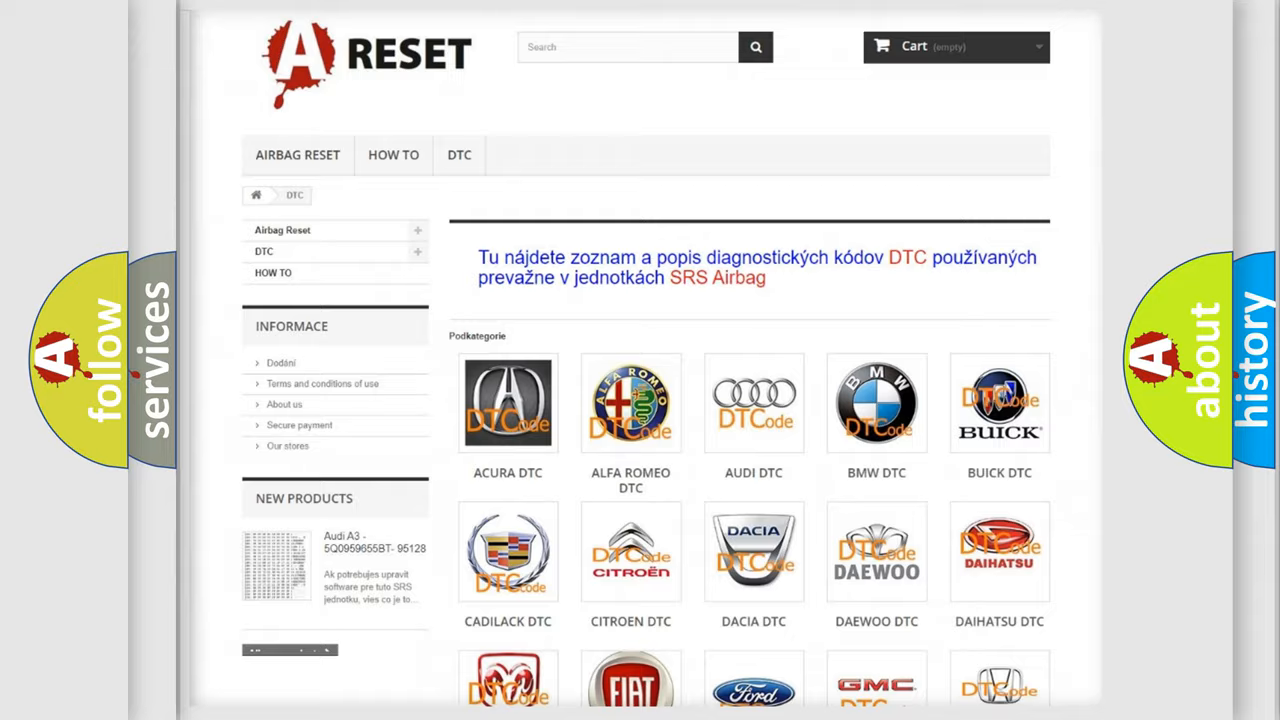
pyautogui.scroll(-3)
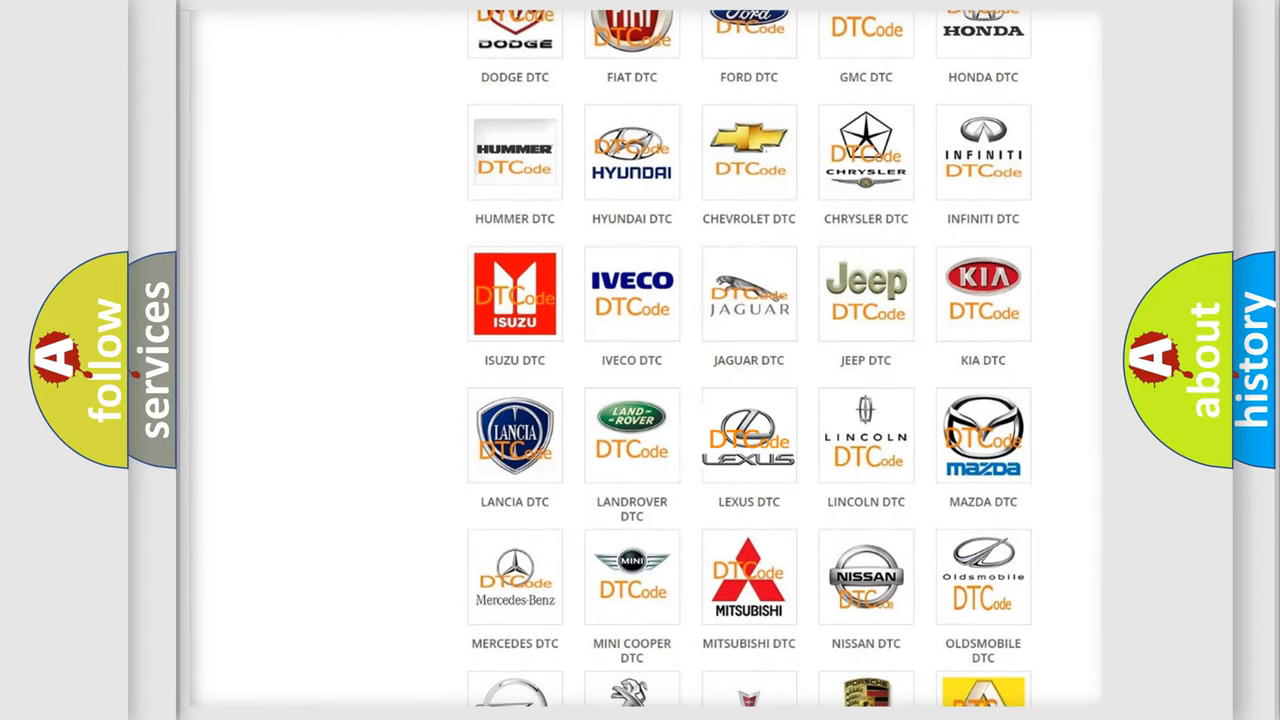
pyautogui.click(749, 435)
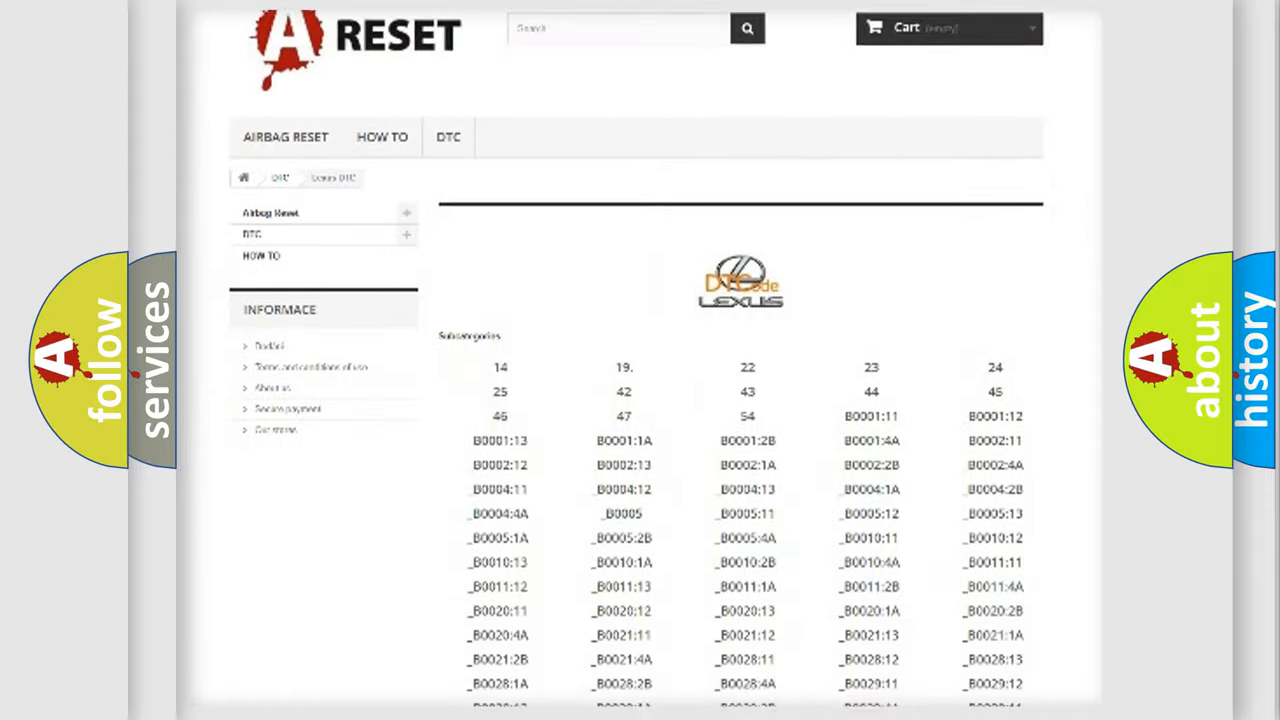
pyautogui.scroll(-3)
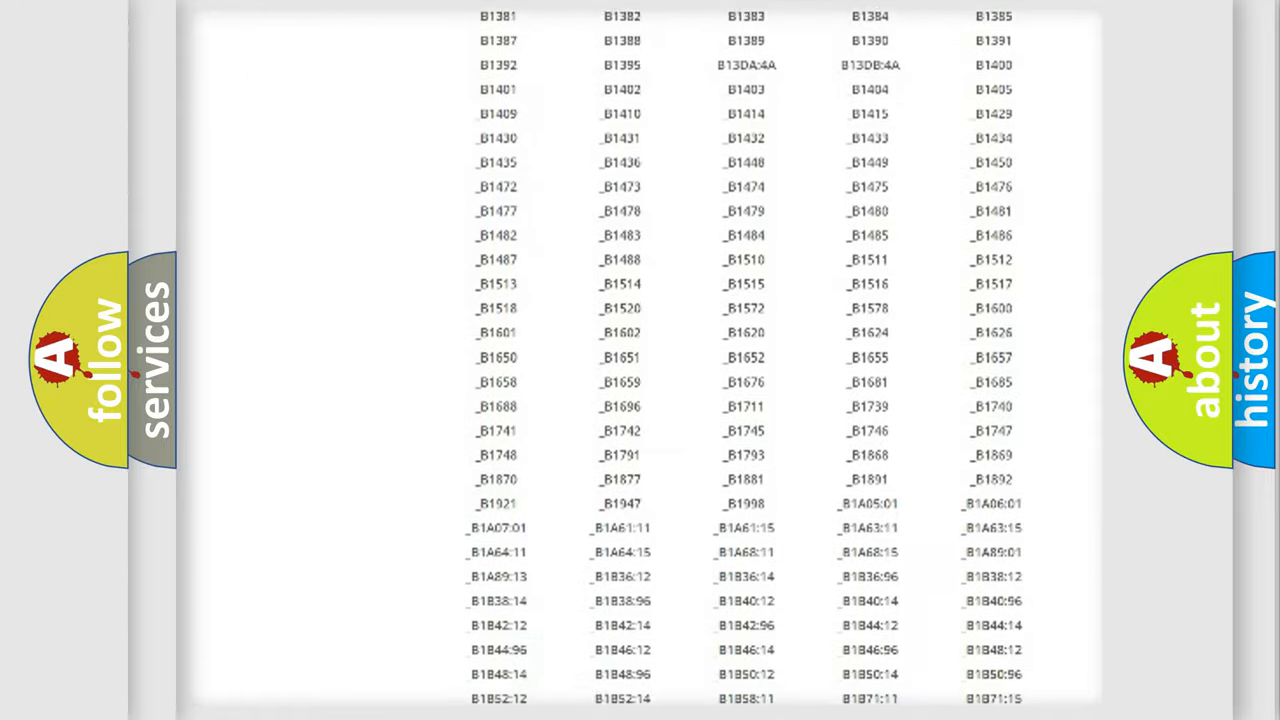
pyautogui.scroll(3)
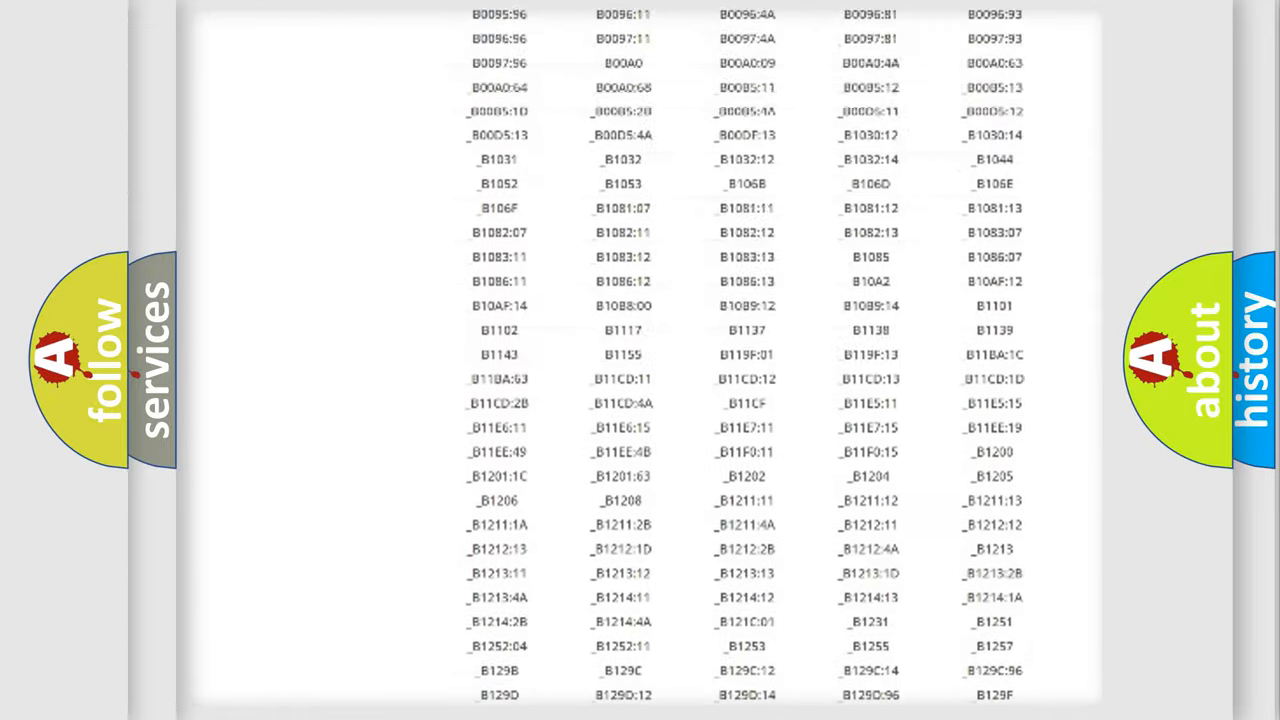
pyautogui.scroll(3)
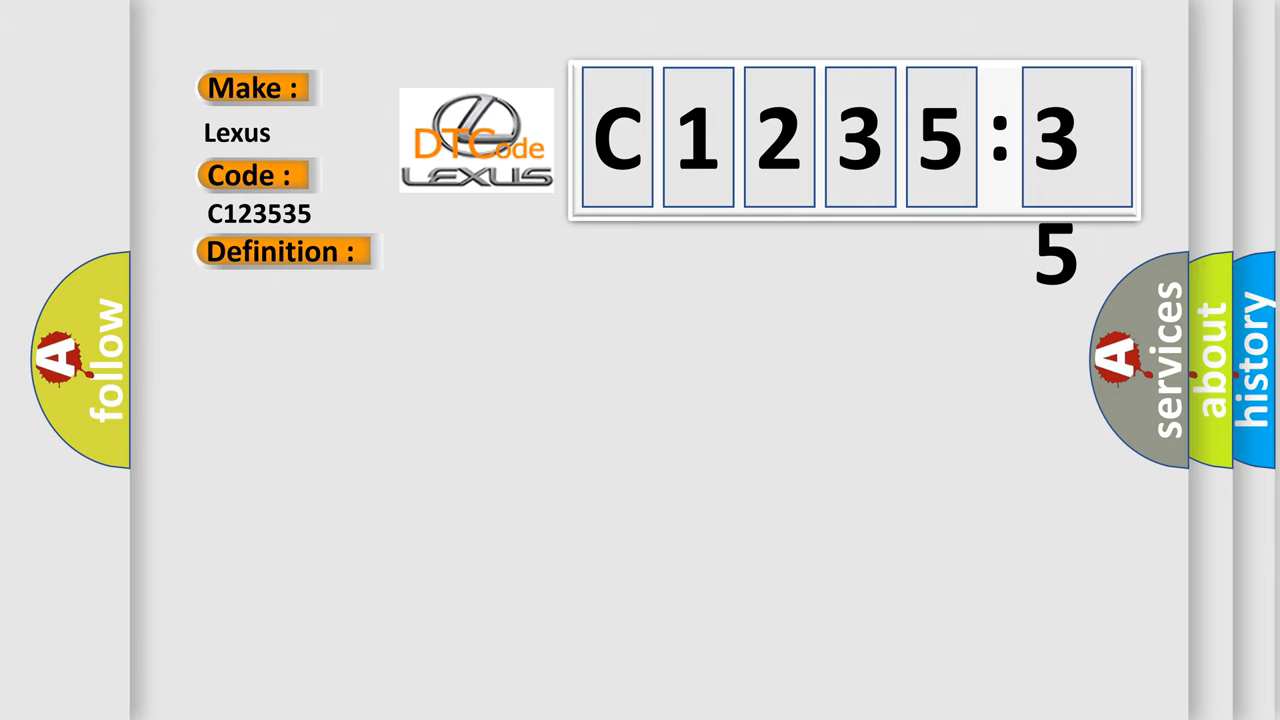
# Reveal the C123535 description: no error data from combination meter, engine may not start
pyautogui.click(283, 251)
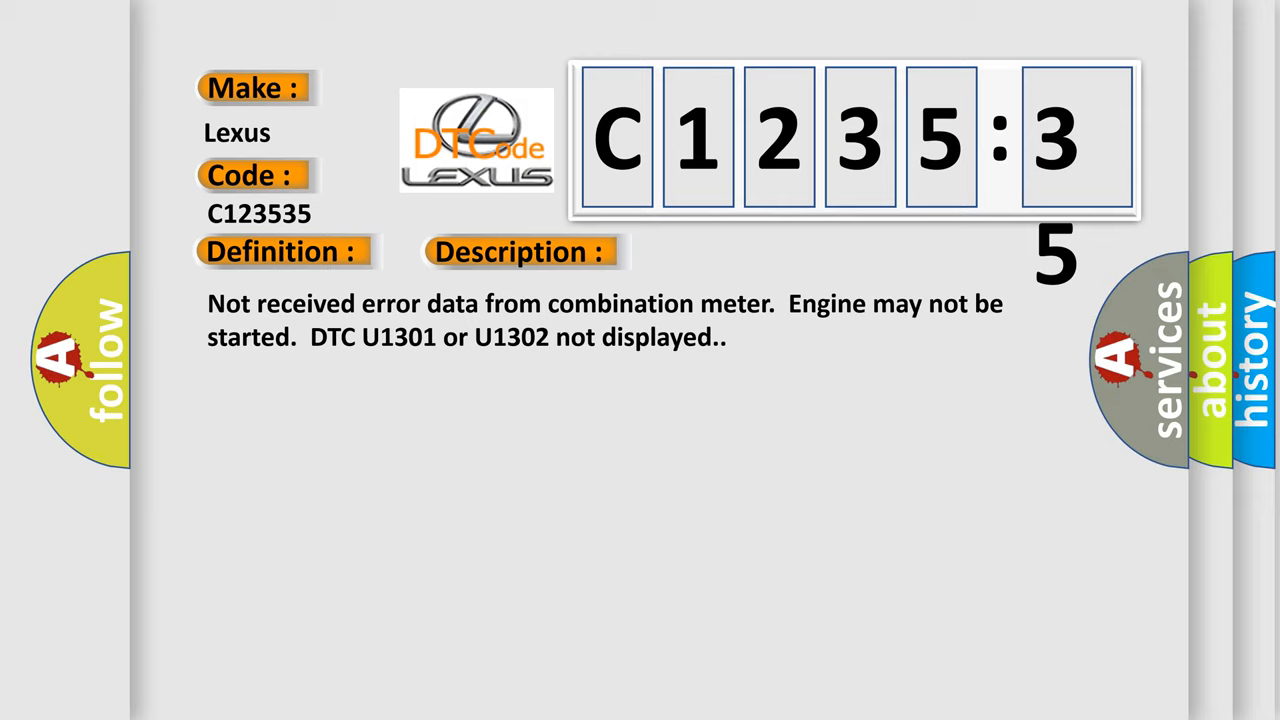